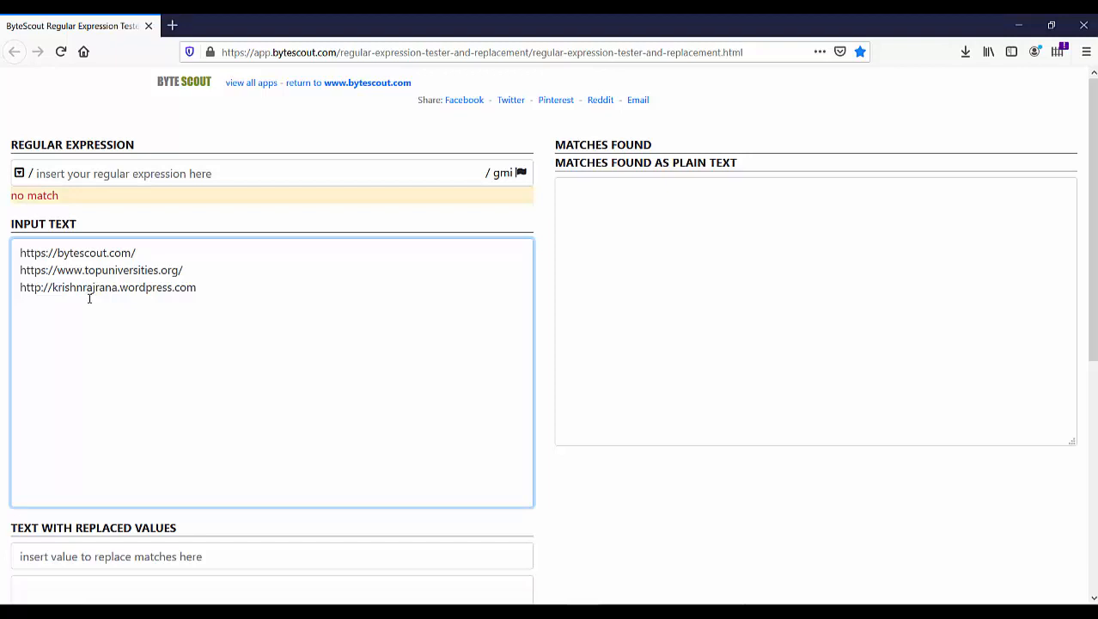
Enter ^(http|https):// as the pattern and begin a [/ character class for the slashes.
text(^)
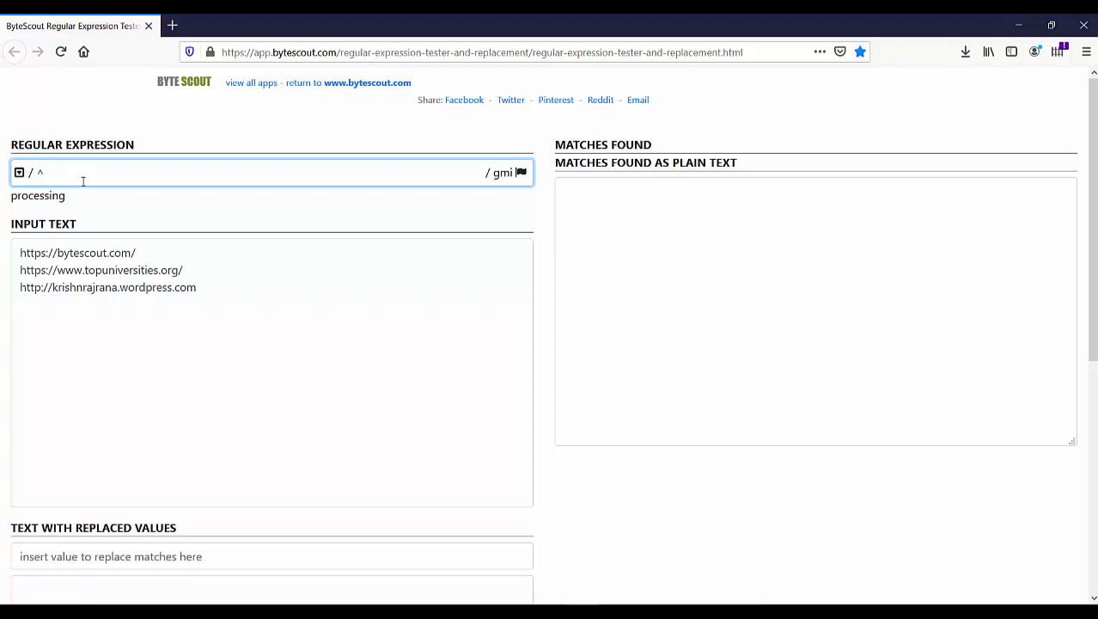
text(()
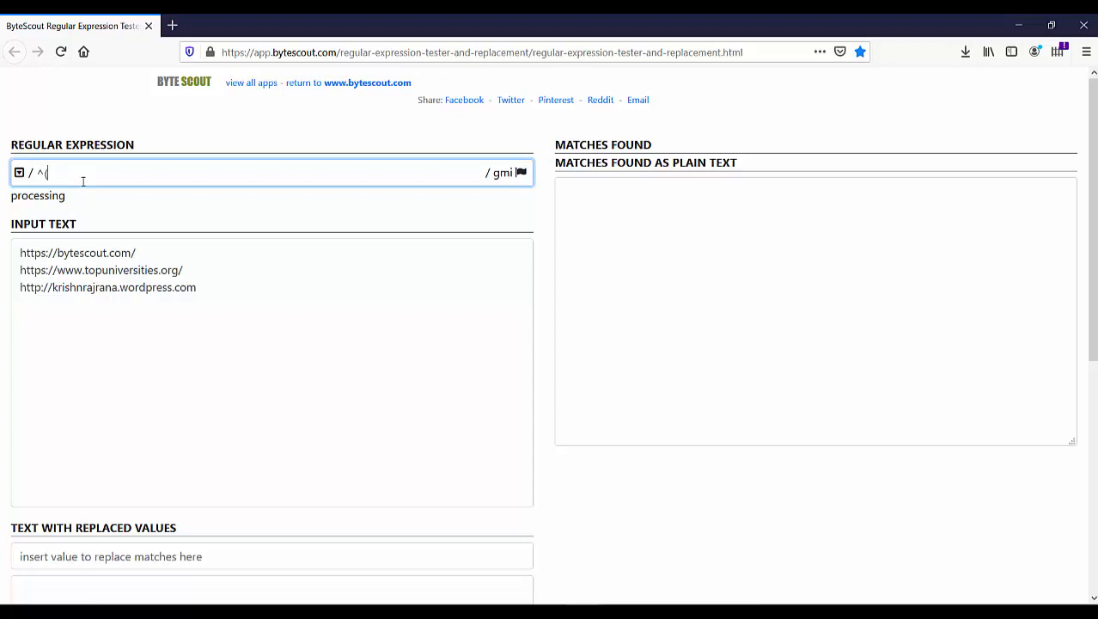
text((http|https))
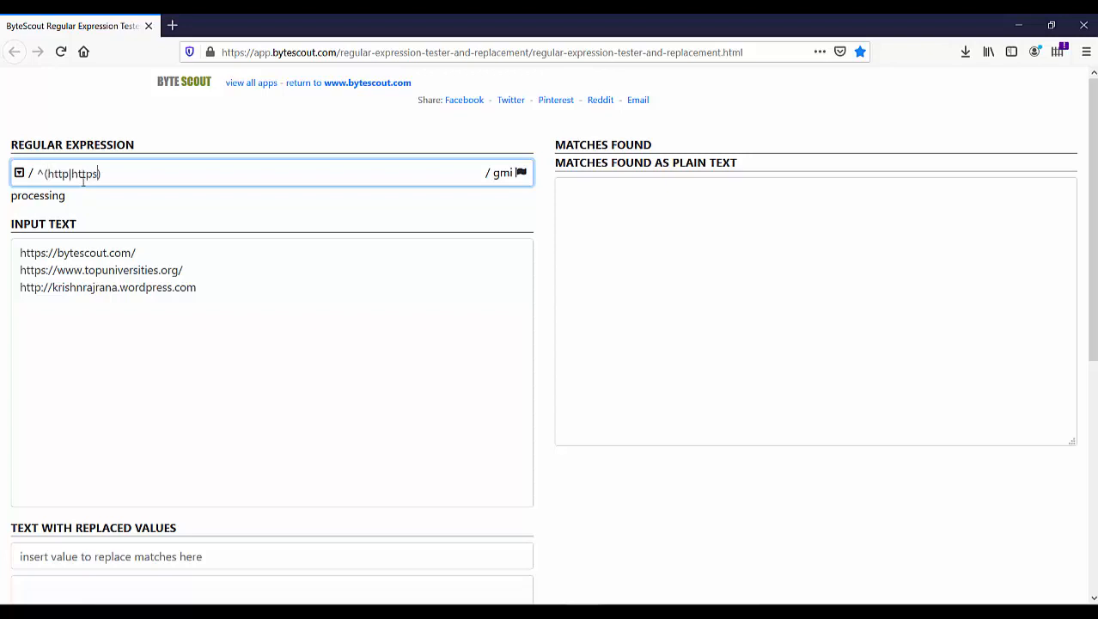
text(:)
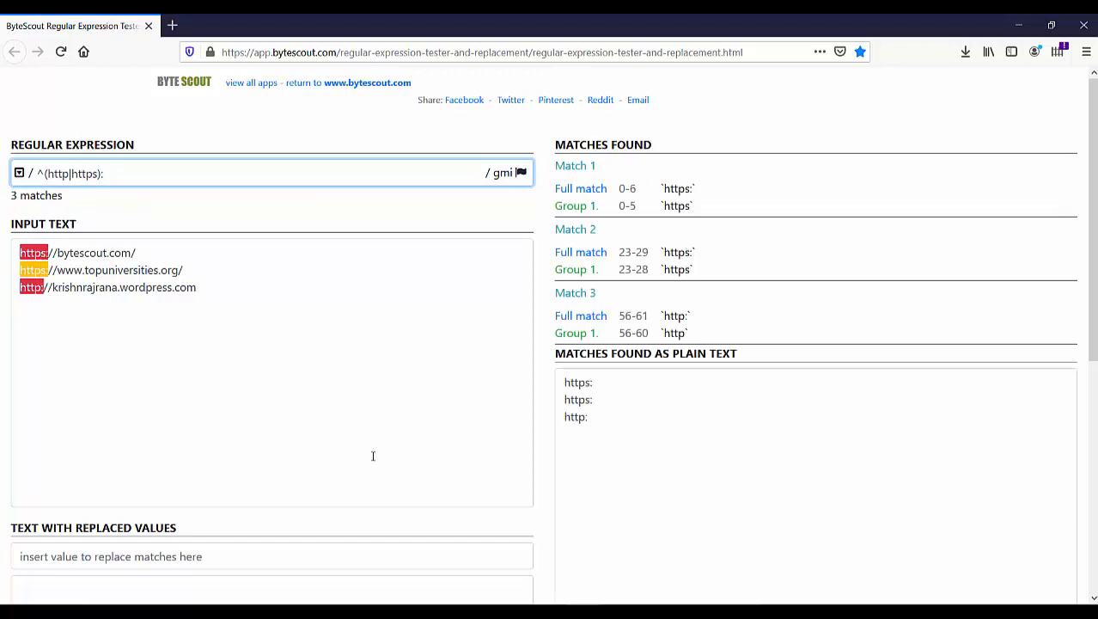
text(//)
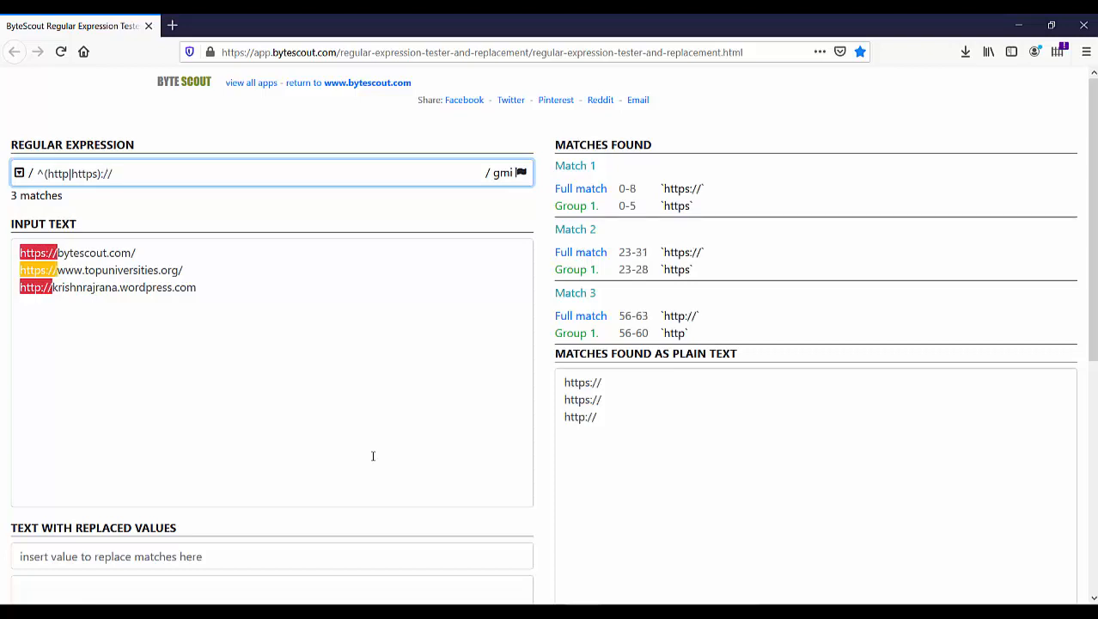
text([)
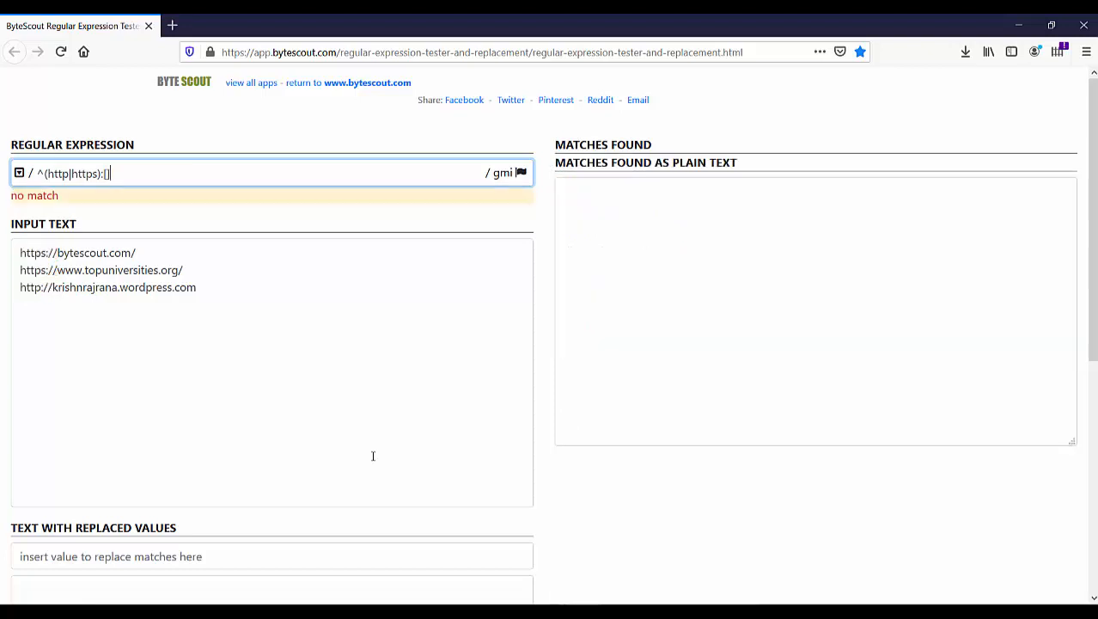
text(/)
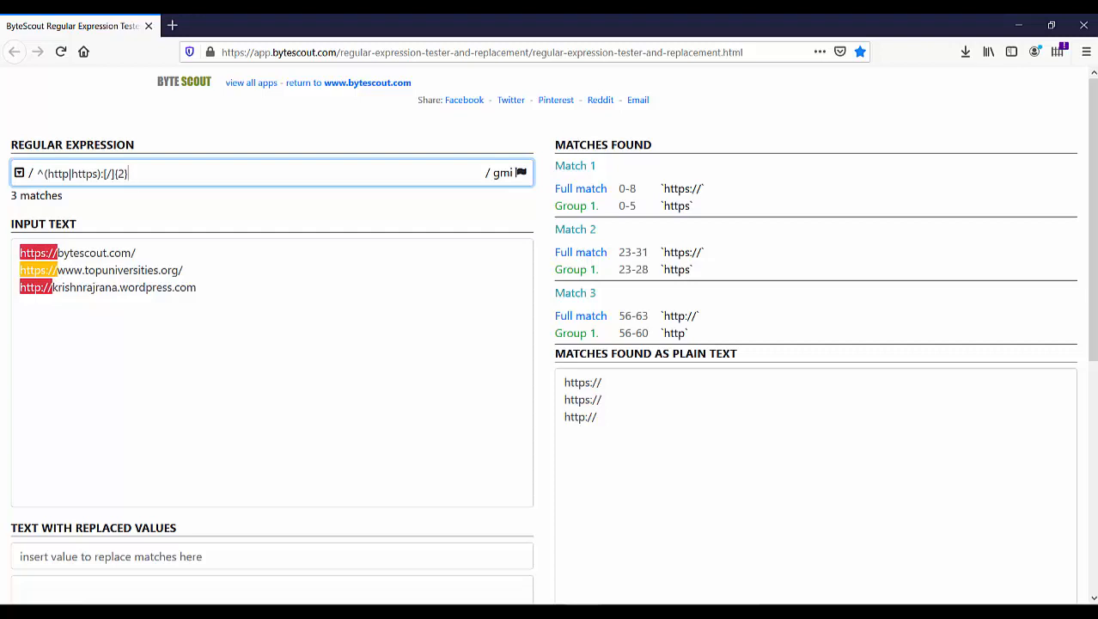
Append the domain group ([\w-.]+\.) so all three URLs match up to the dot.
text(())
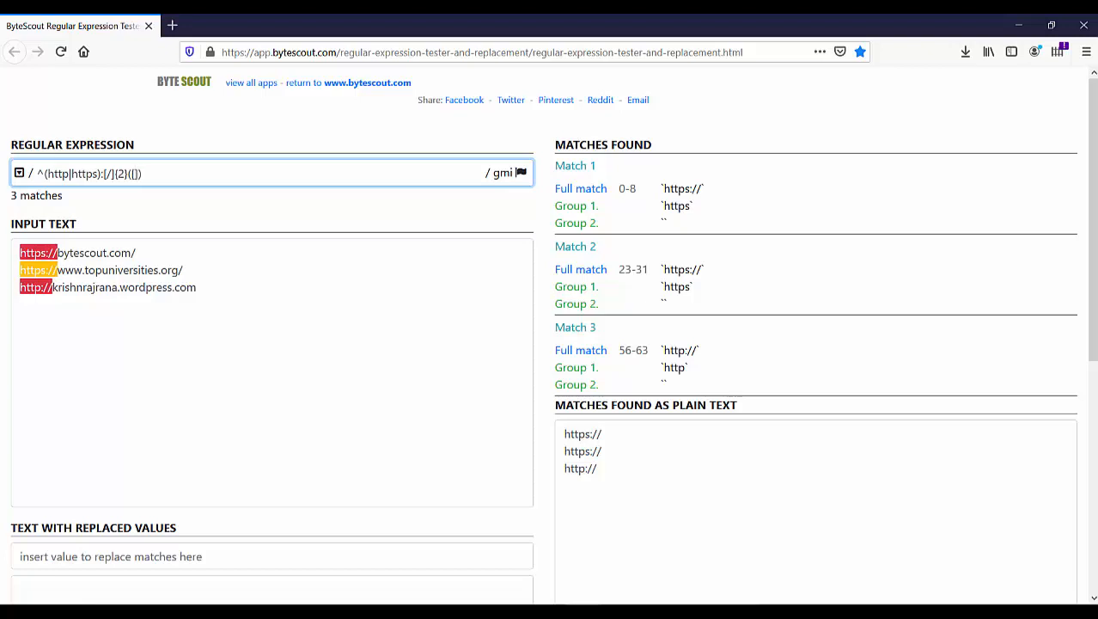
text(\w)
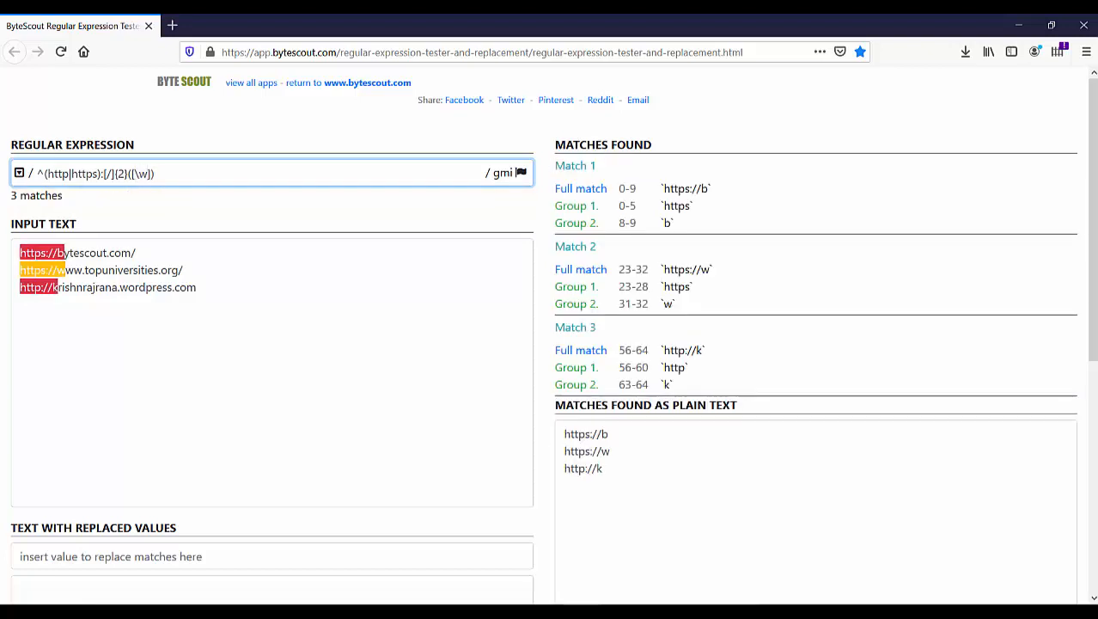
text(-.)
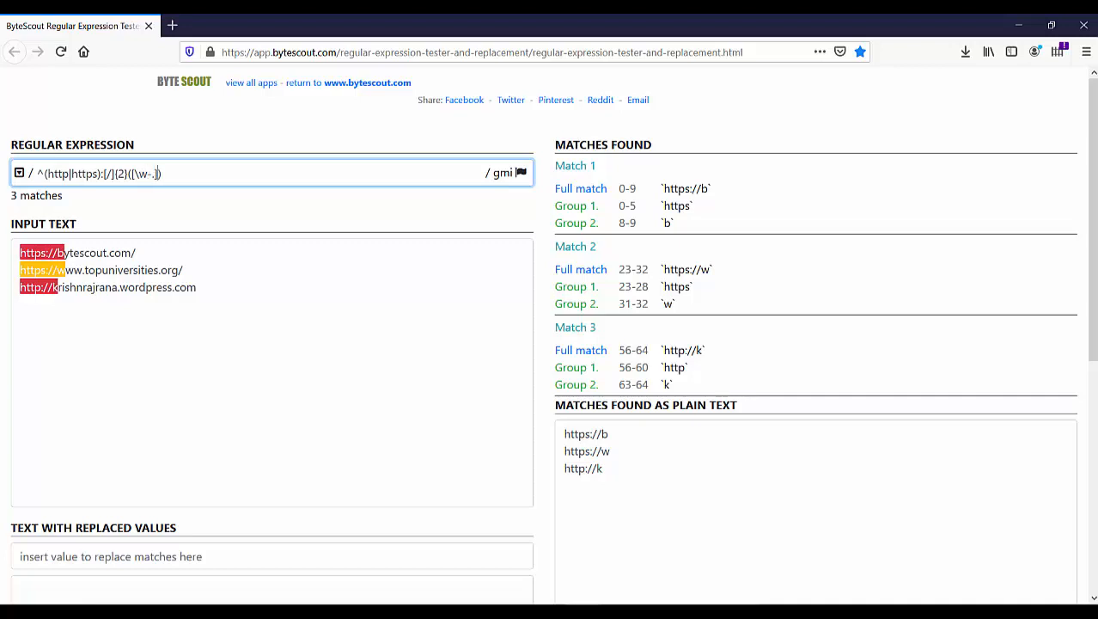
text(+)
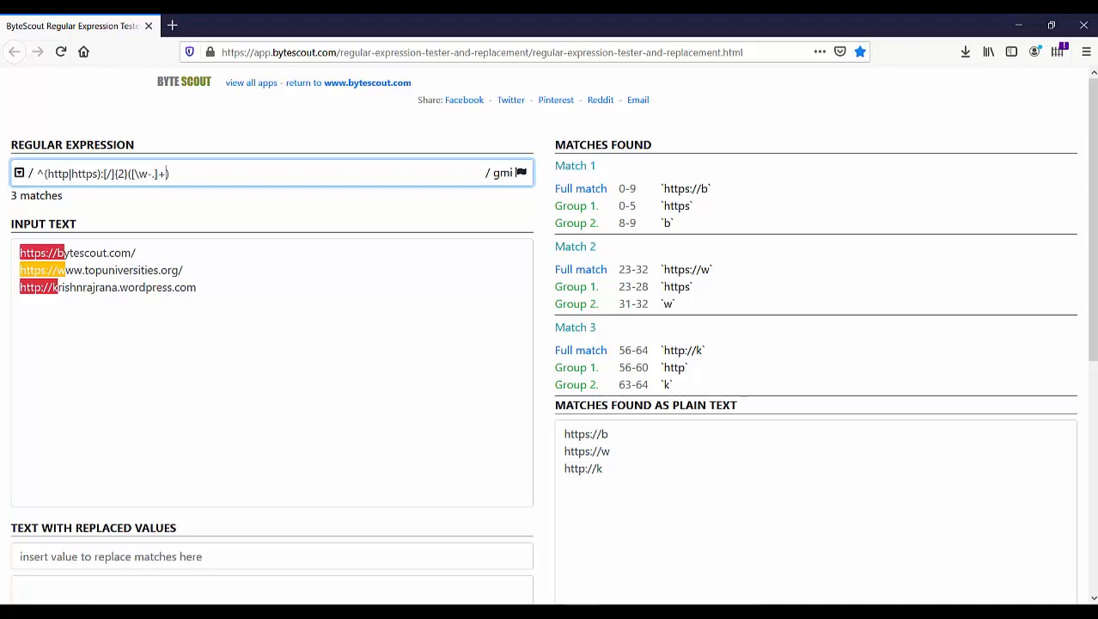
text(\)
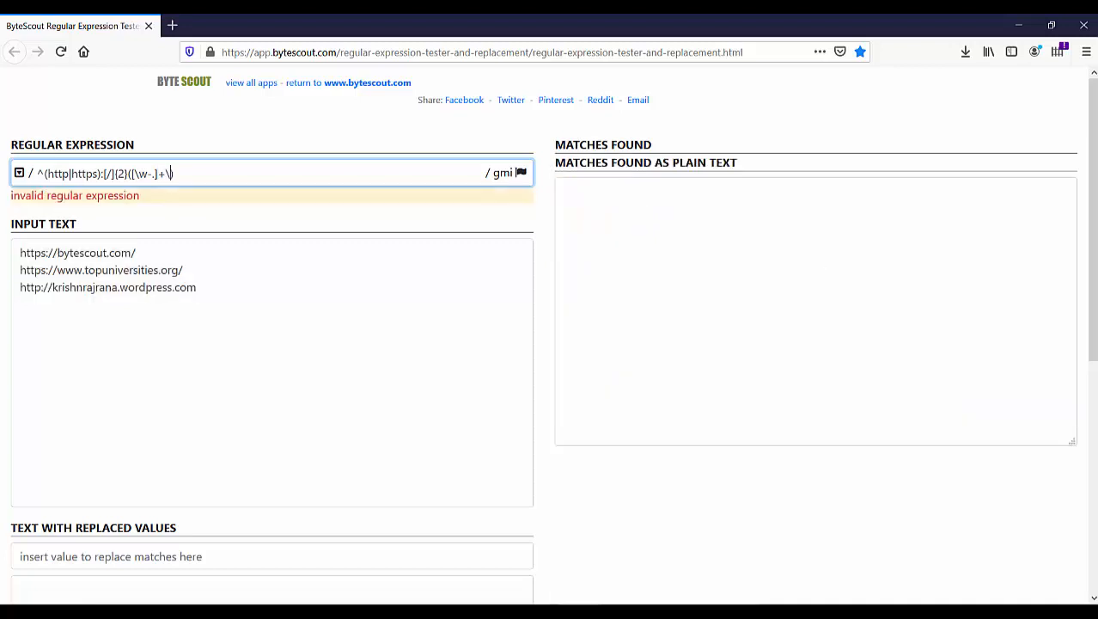
text())
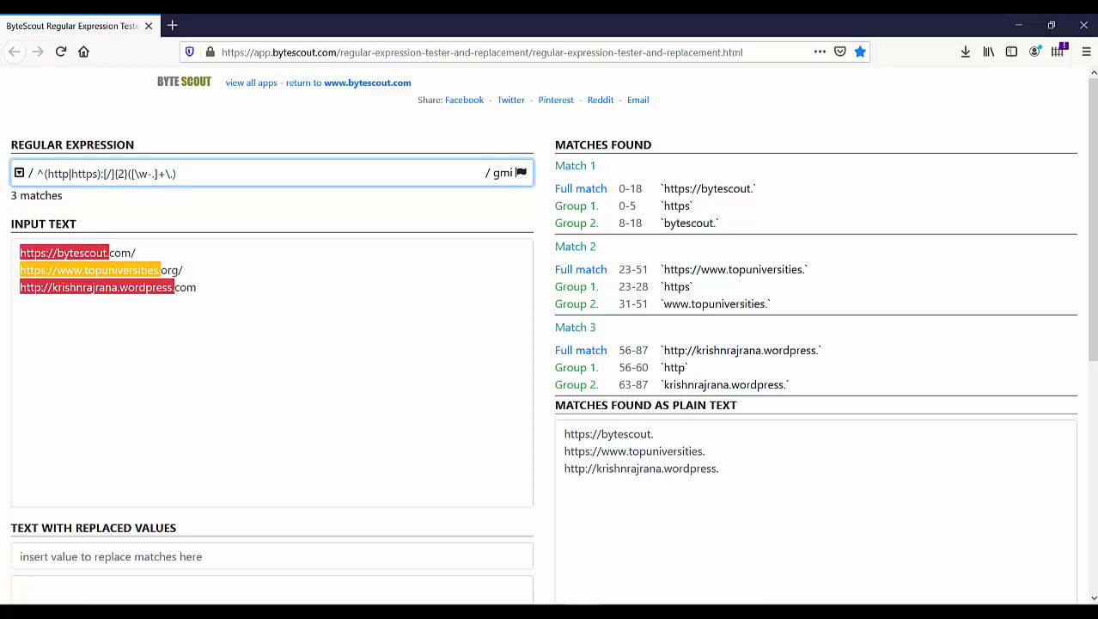
Finish the pattern with a {2,3} extension, optional \/? trailing slash and $ end anchor.
text())
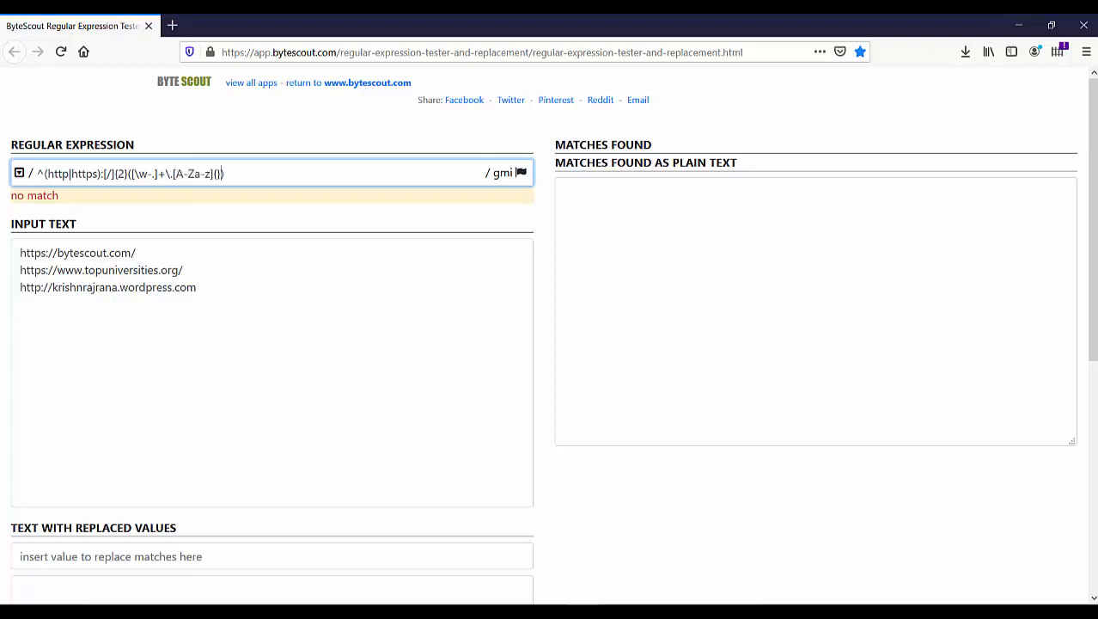
text(2,)
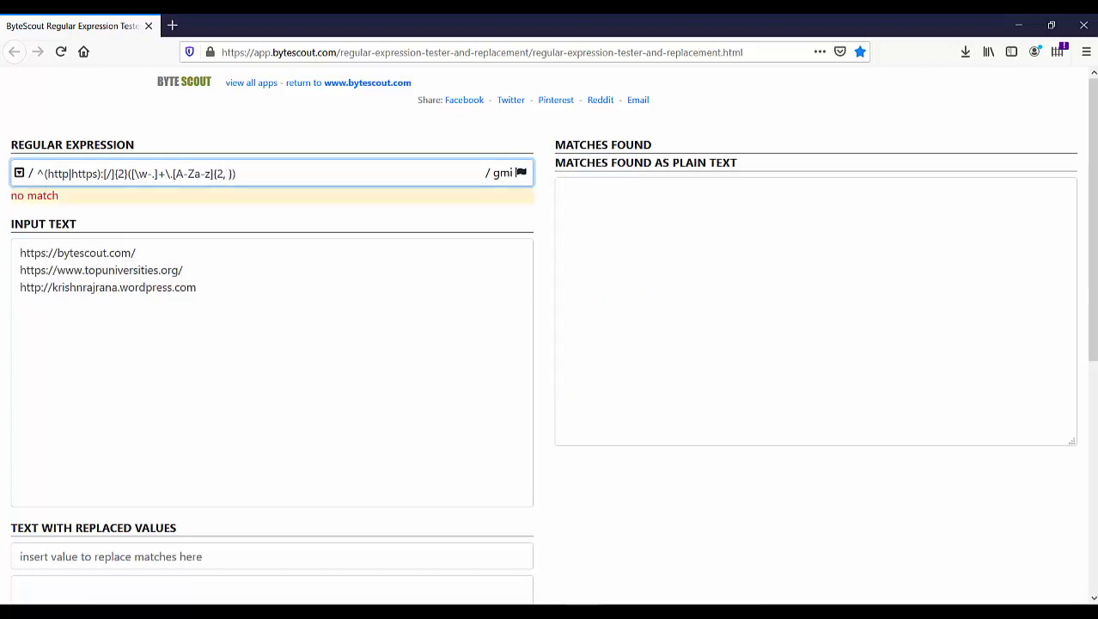
text(3)
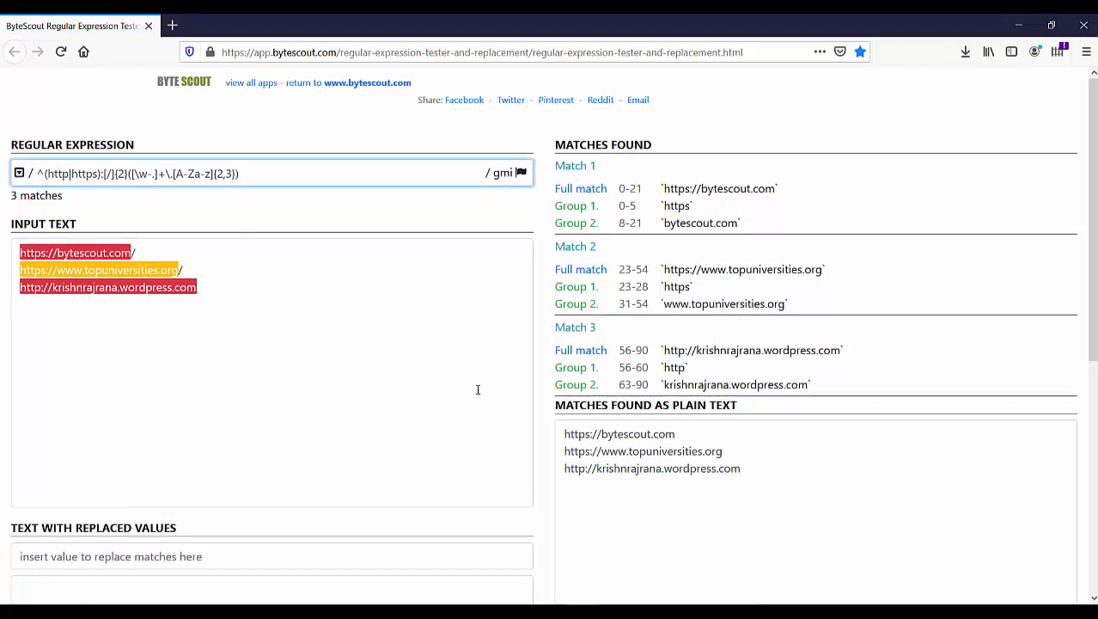
text(\/)
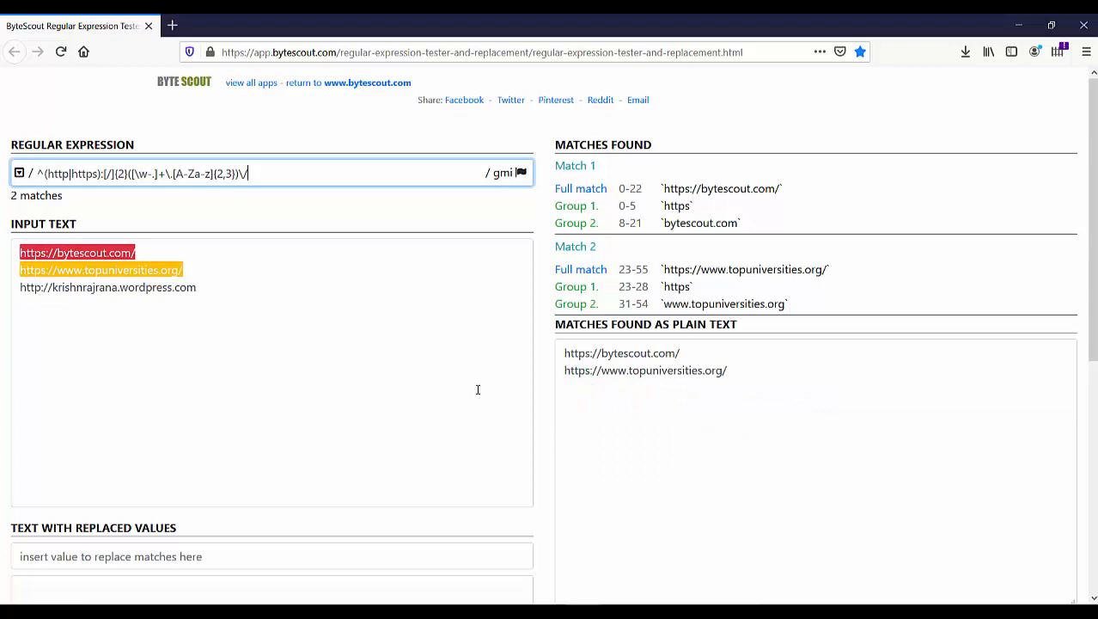
text(?)
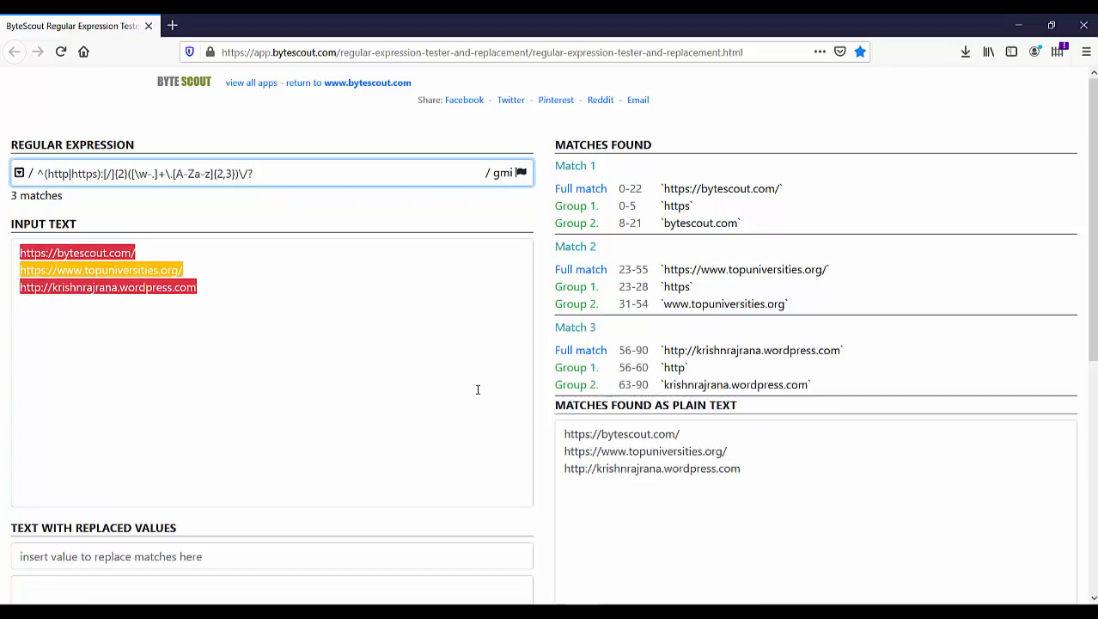
text($)
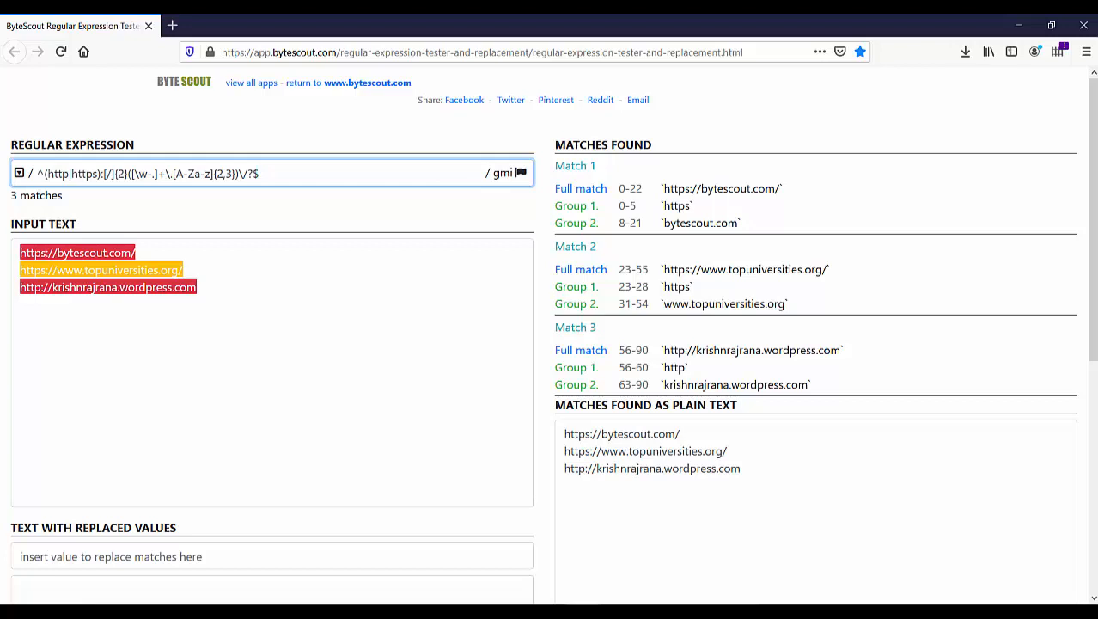
click(227, 297)
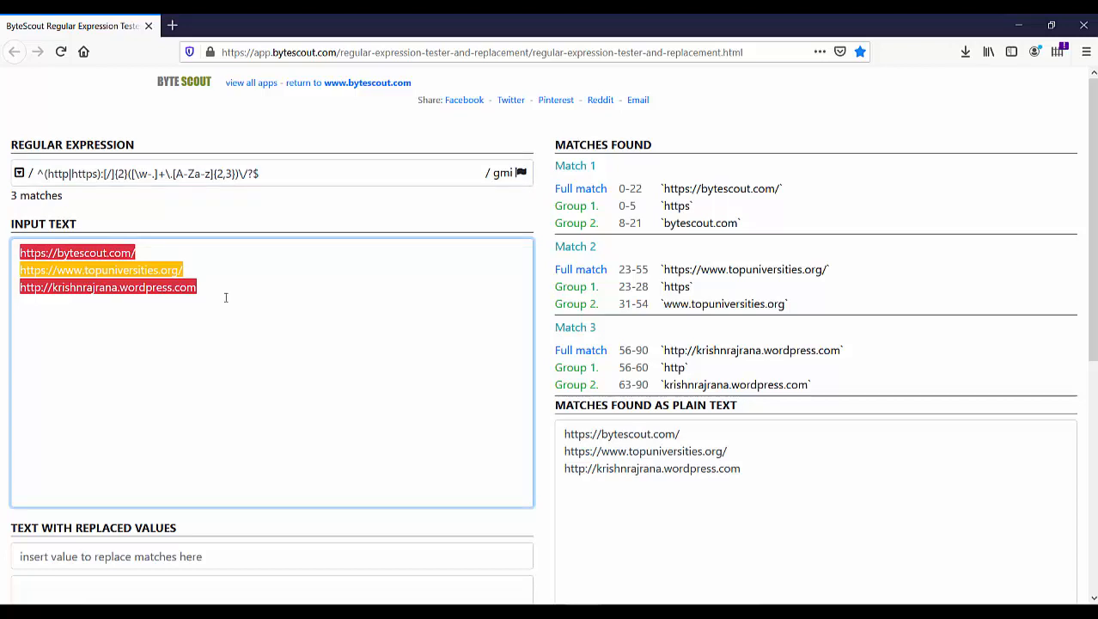
text(https://mysi)
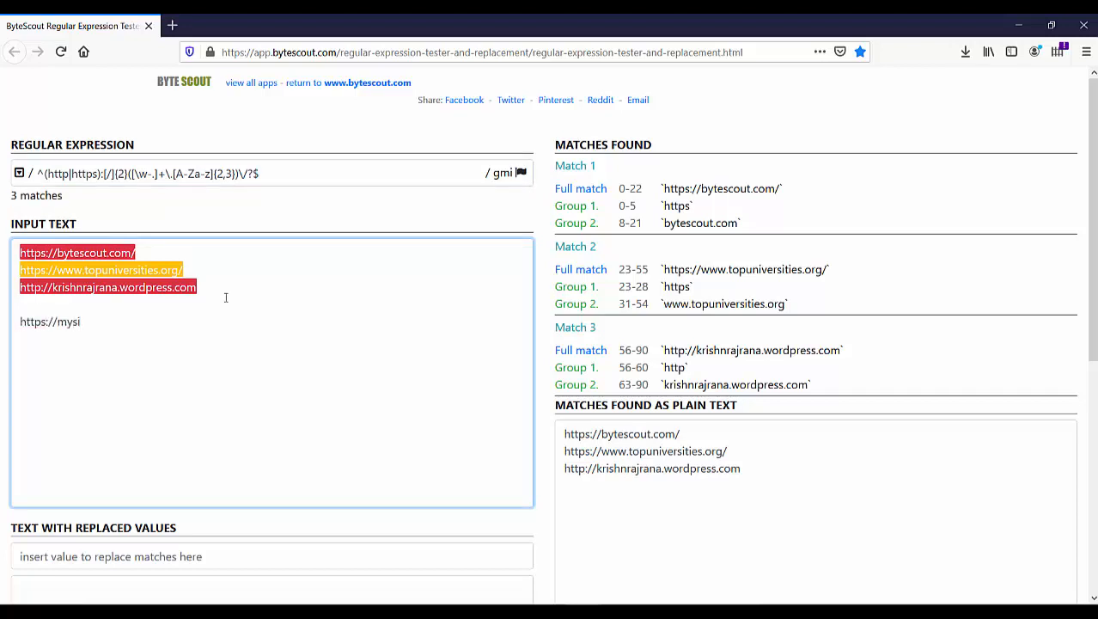
text(te.ro)
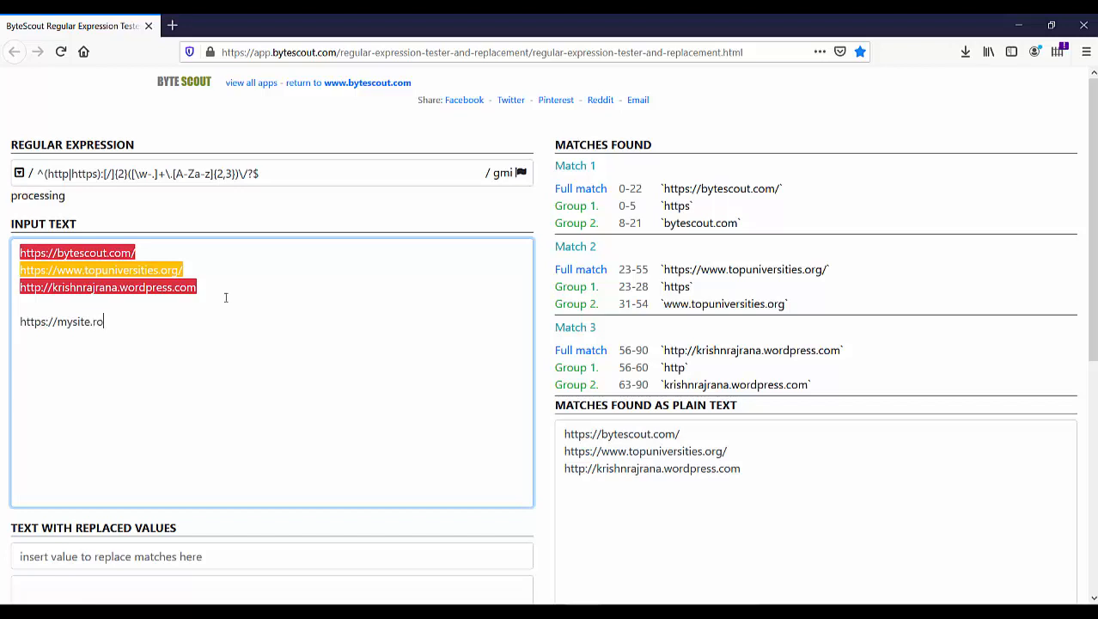
text(cking)
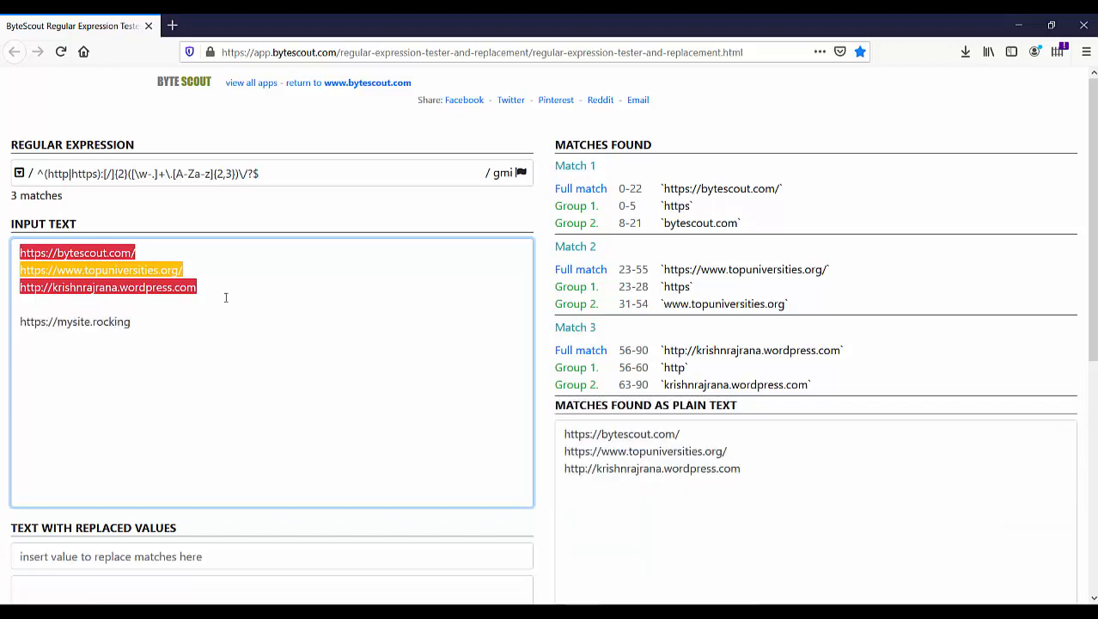
click(131, 321)
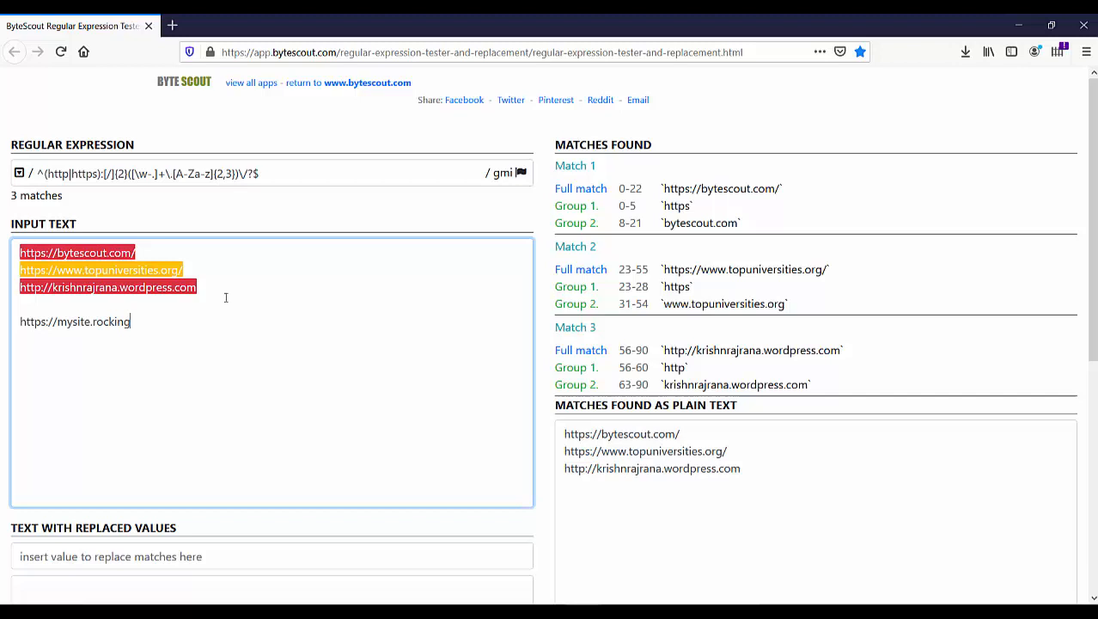
mouse_move(550, 189)
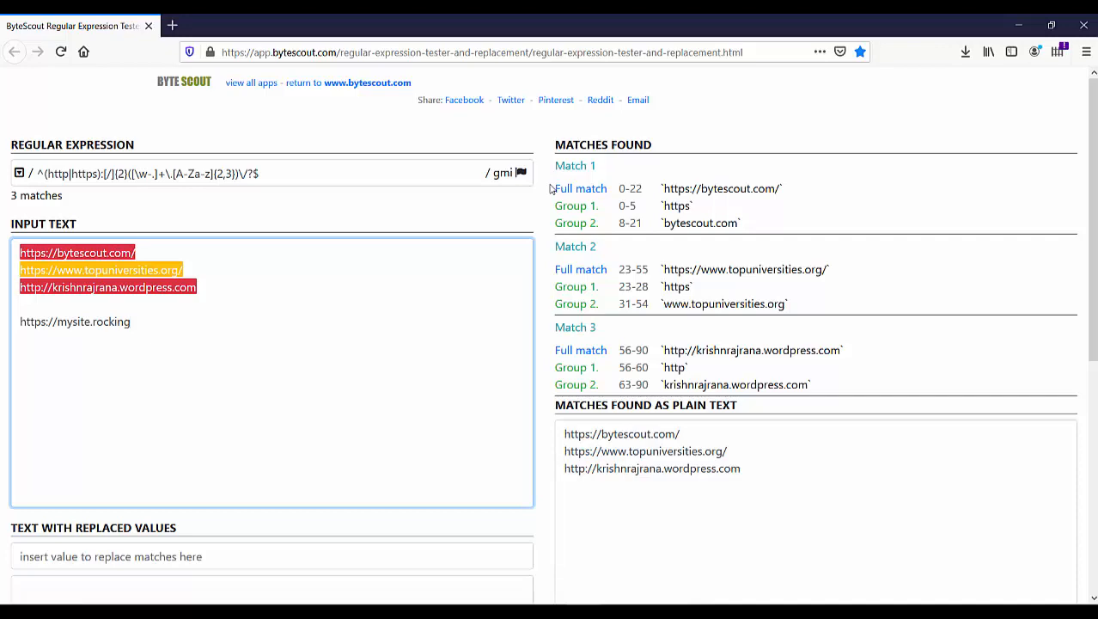
click(129, 321)
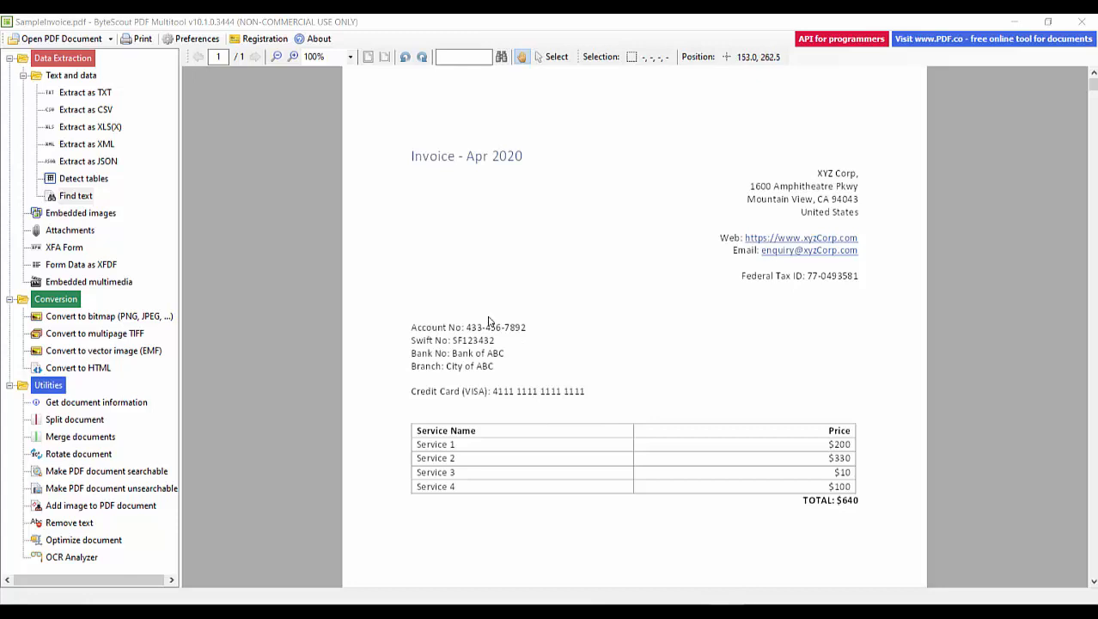
mouse_move(699, 268)
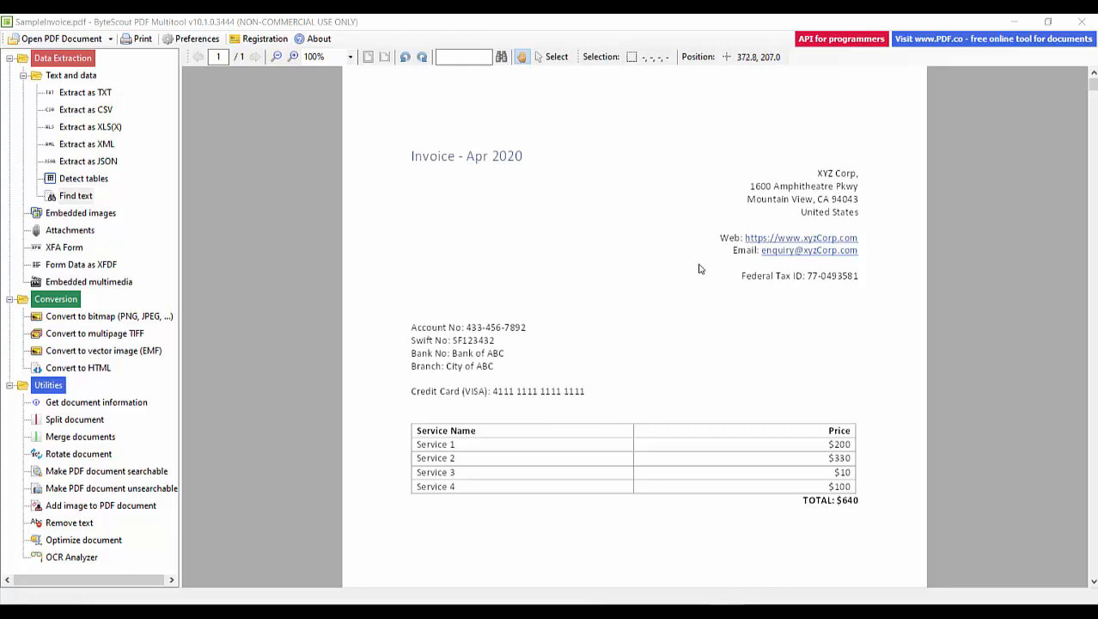
mouse_move(720, 242)
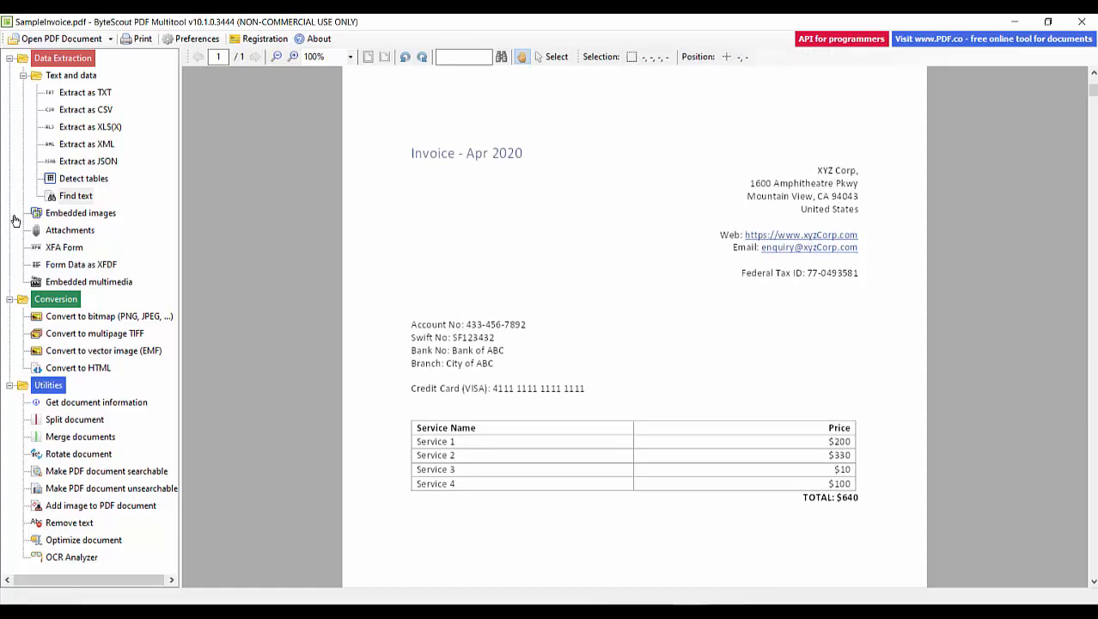
click(76, 196)
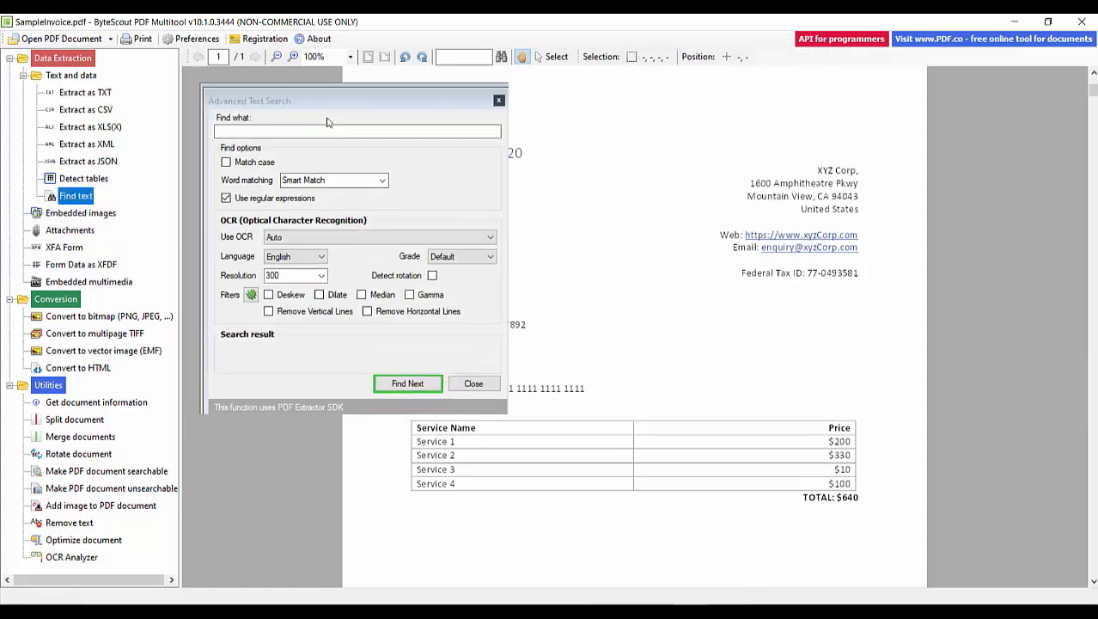
drag(327, 99, 355, 141)
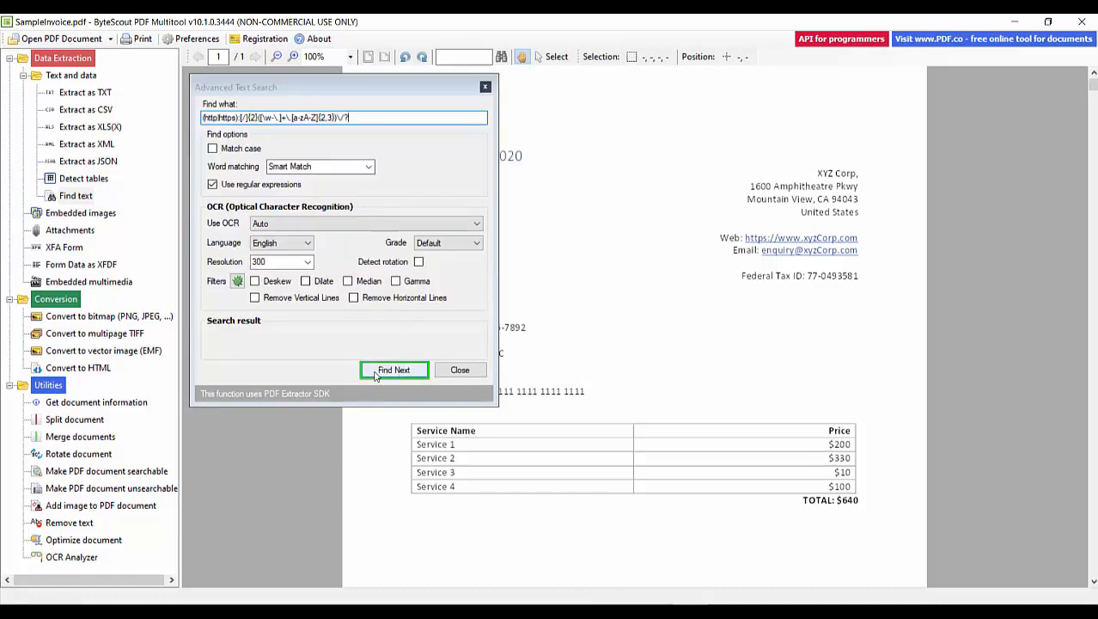
click(393, 369)
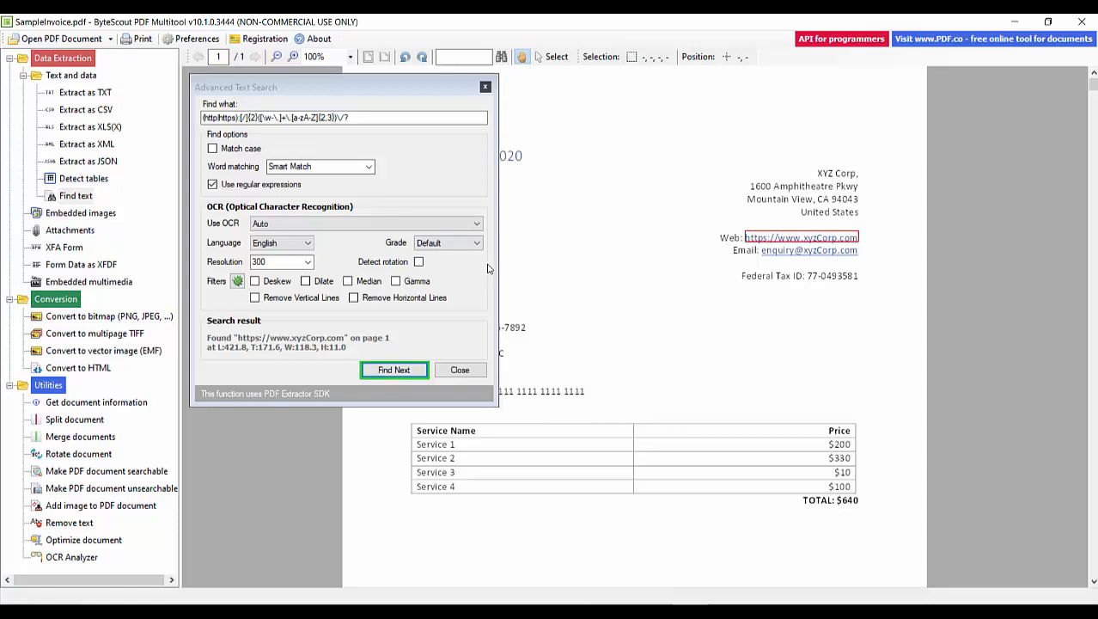
mouse_move(736, 249)
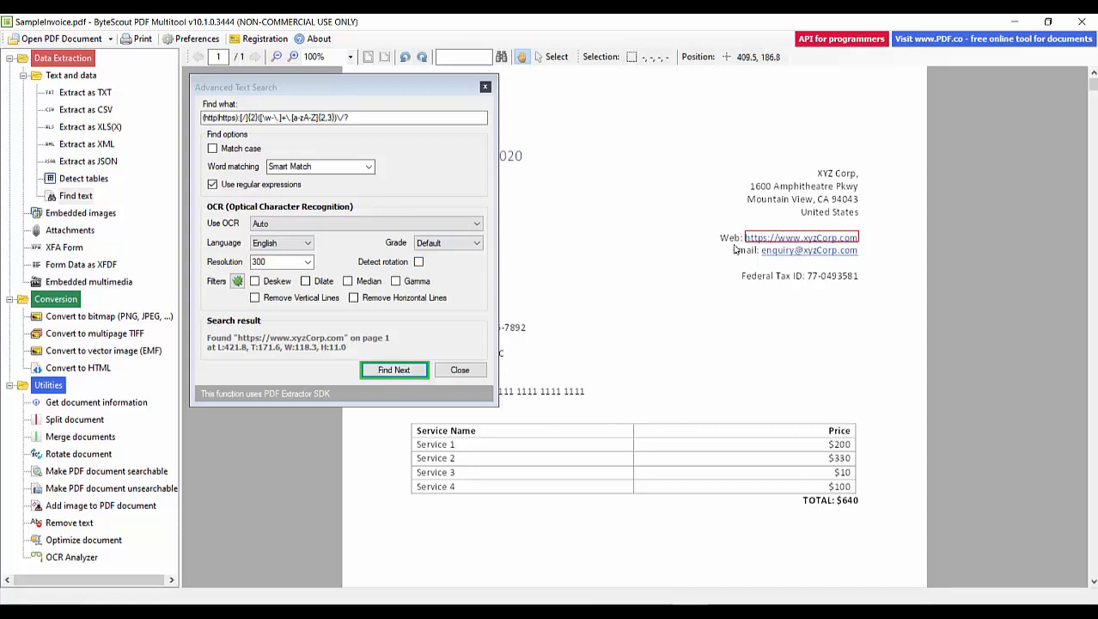
click(394, 369)
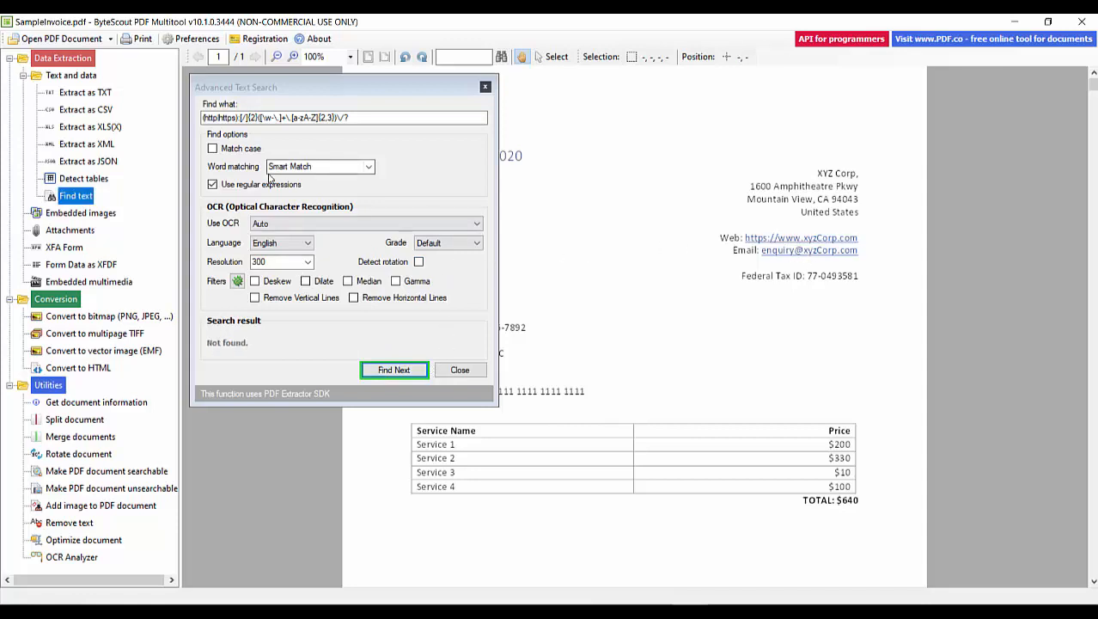
mouse_move(539, 229)
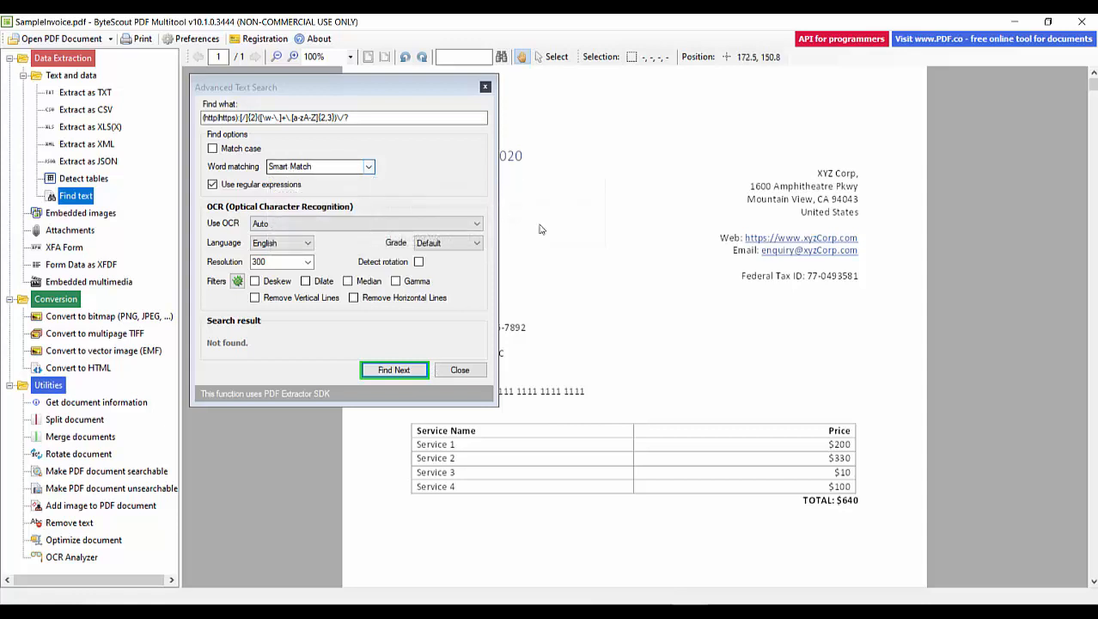
mouse_move(361, 273)
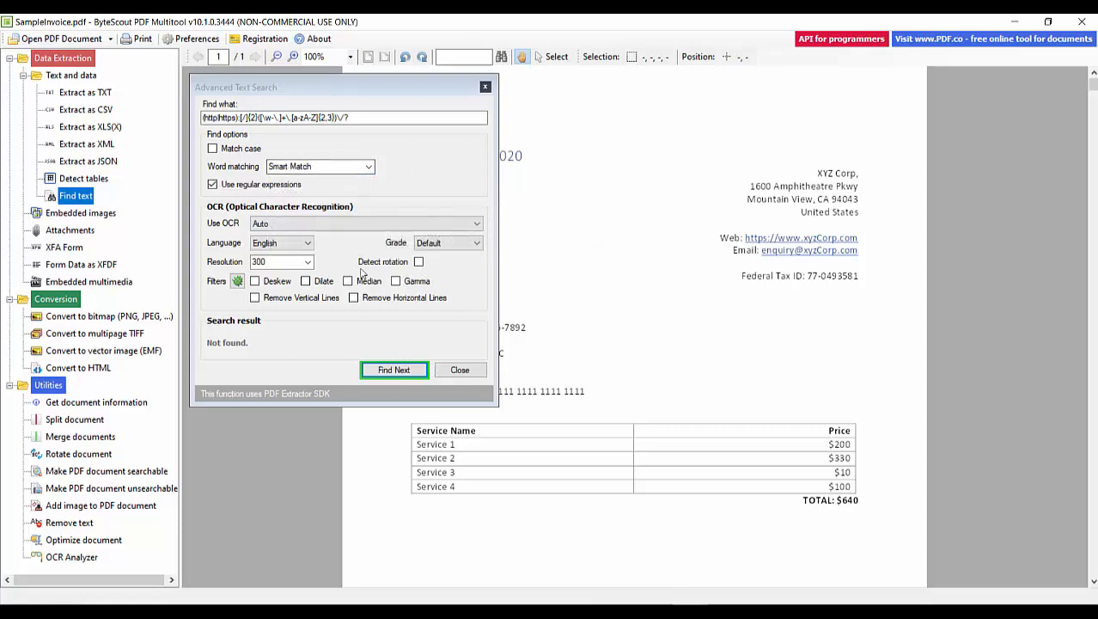